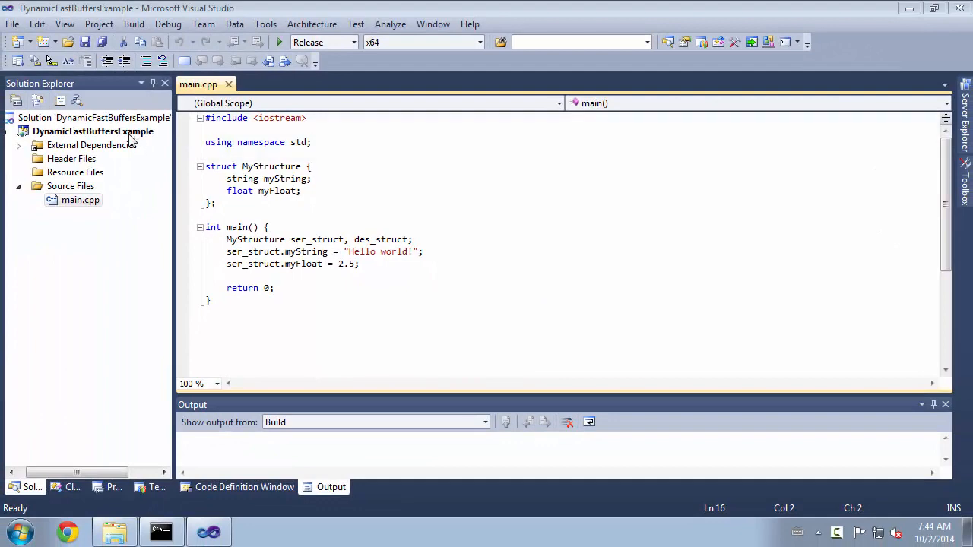
# Step: Bring up the Properties pages for the DynamicFastBuffersExample project from Solution Explorer
pyautogui.rightClick(79, 131)
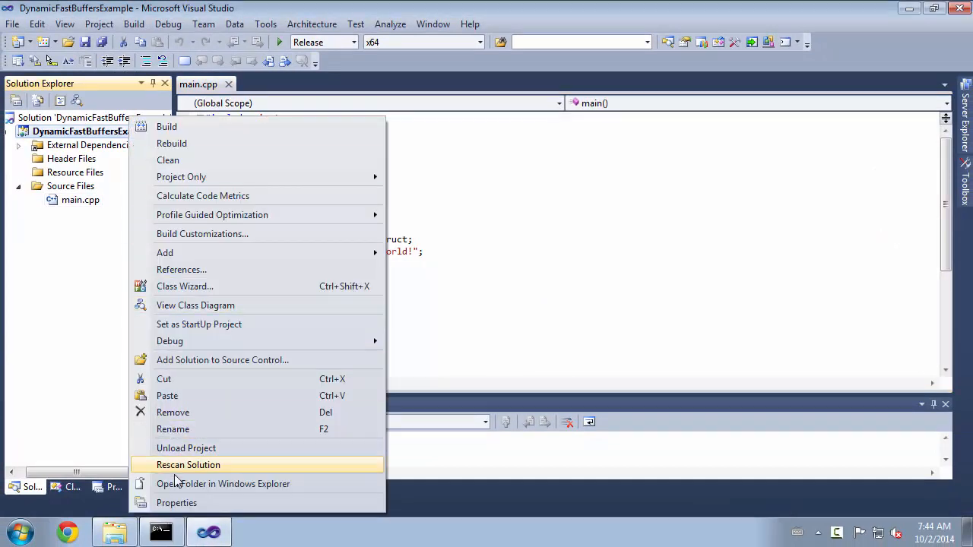
pyautogui.click(176, 502)
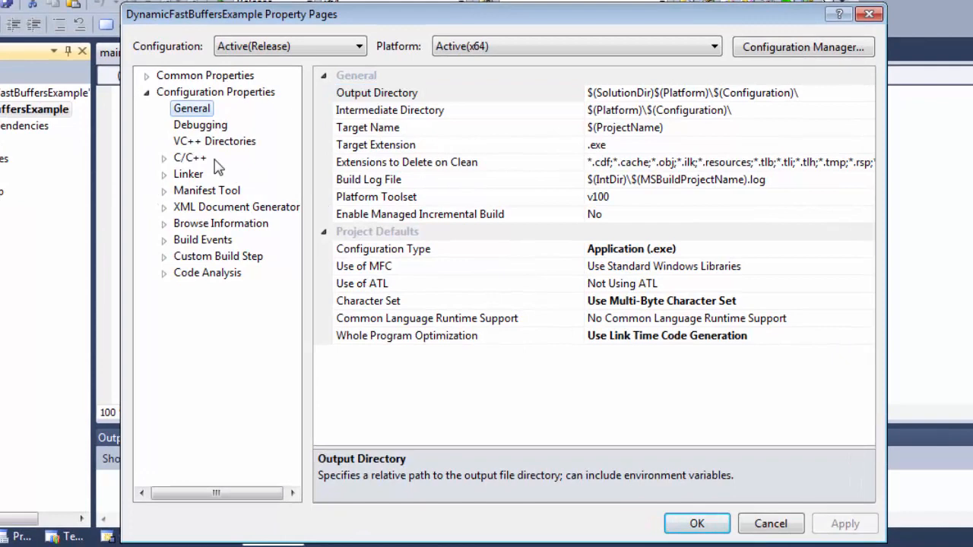
# Step: Set C/C++ Additional Include Directories to $(DYNAMIC_FAST_BUFFERS)\include for Release x64
pyautogui.click(190, 156)
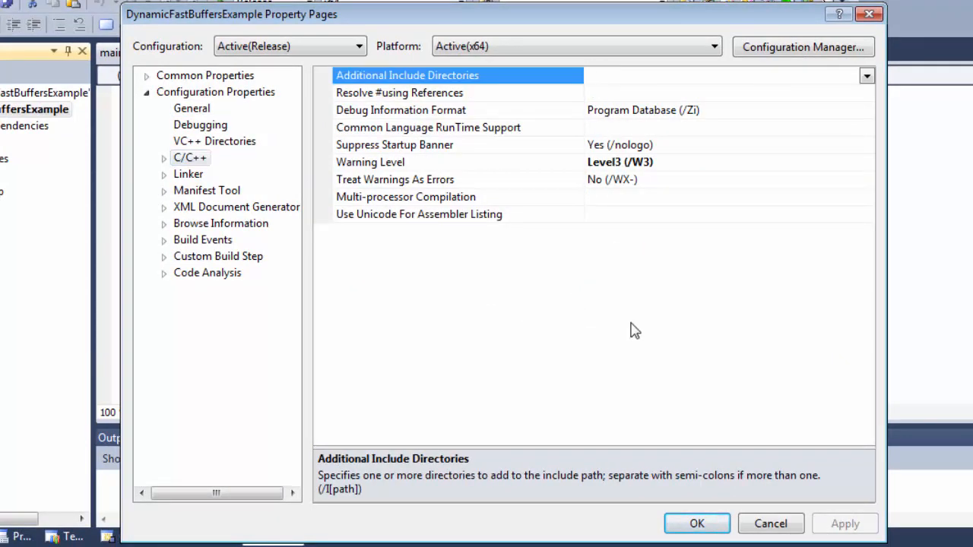
pyautogui.write('$(DYN')
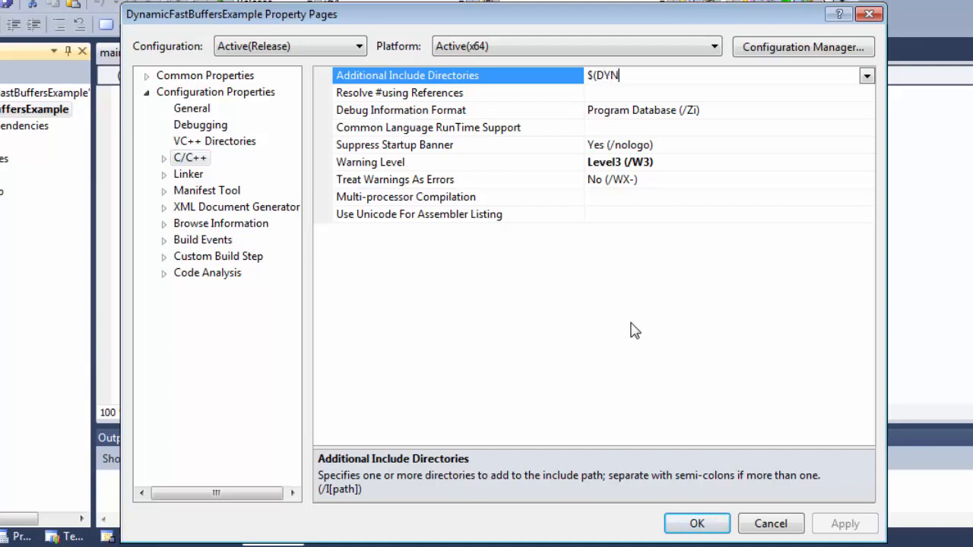
pyautogui.write('AMIC_FAST')
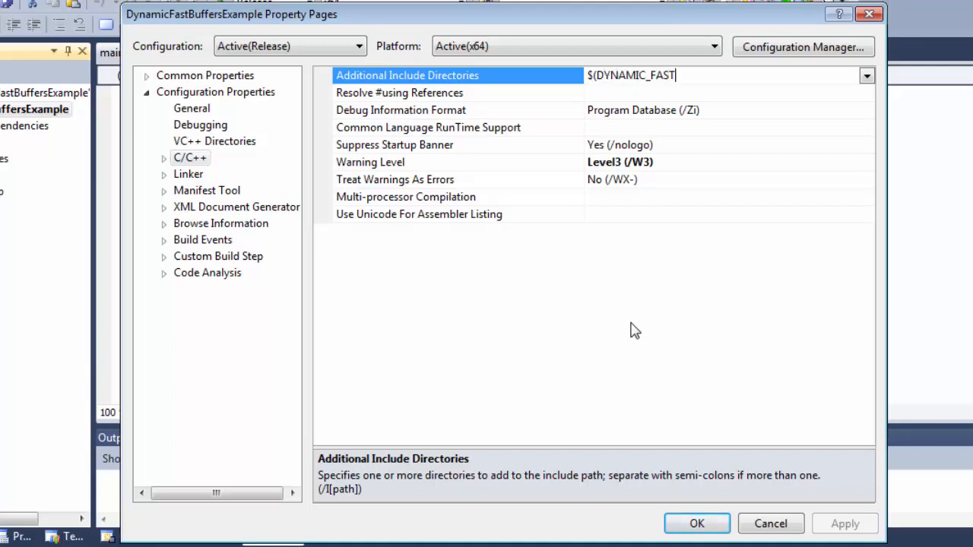
pyautogui.write('_BUFFERS')
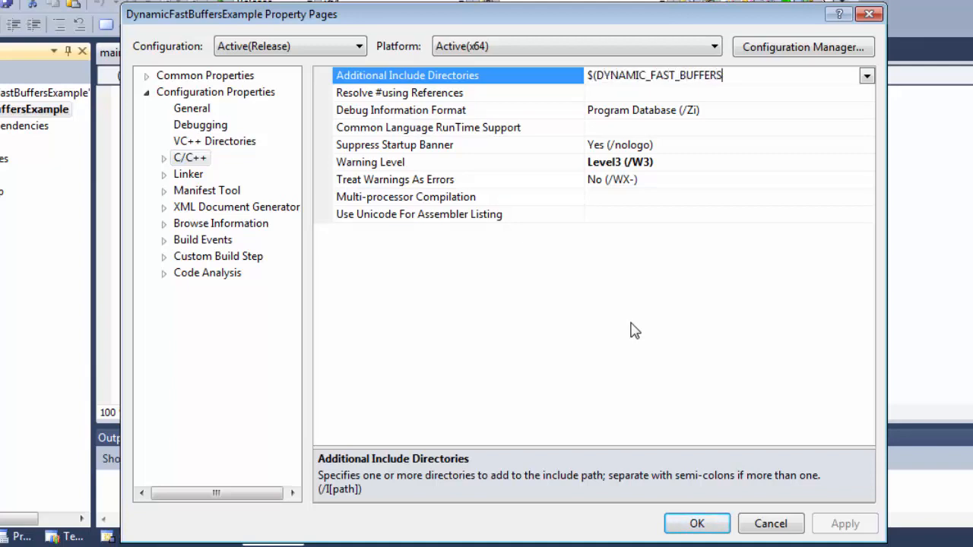
pyautogui.write('\\i')
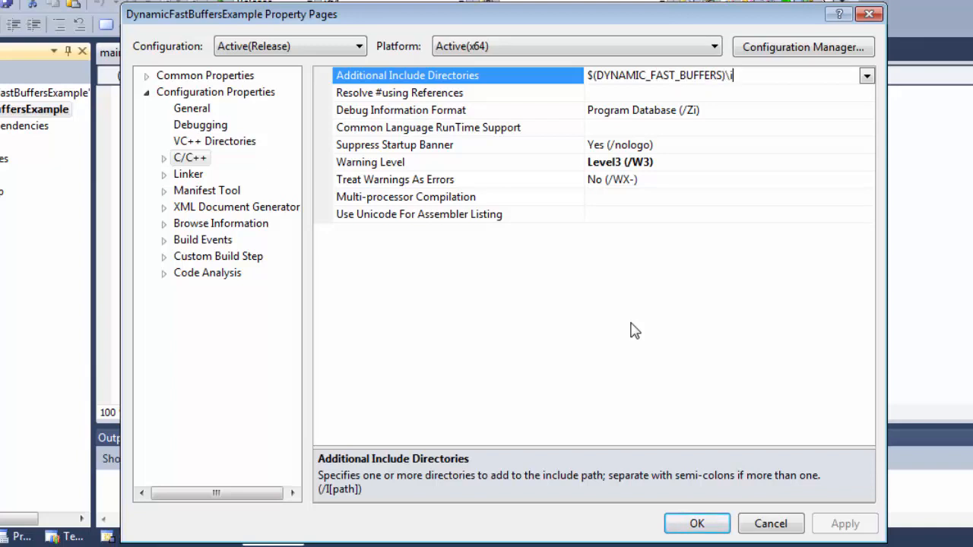
pyautogui.write('include')
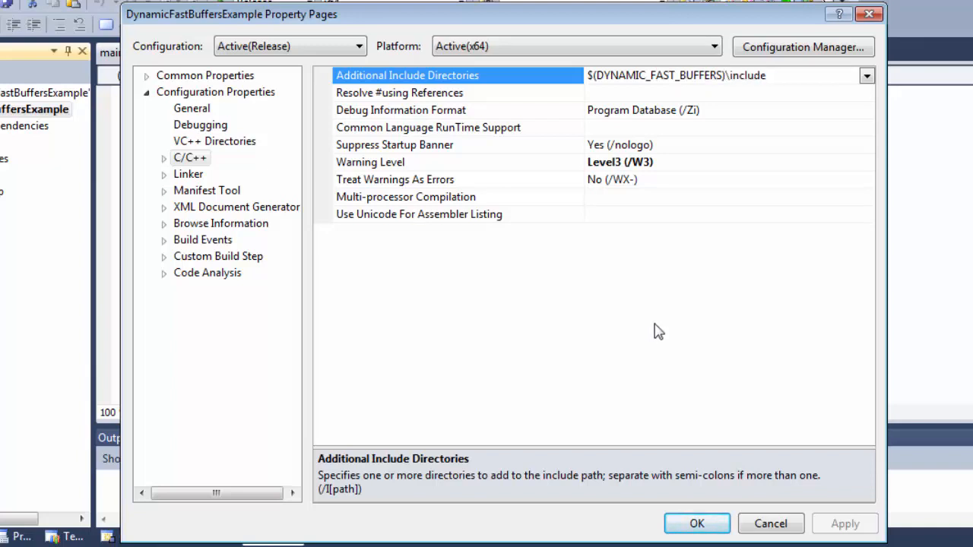
pyautogui.click(189, 173)
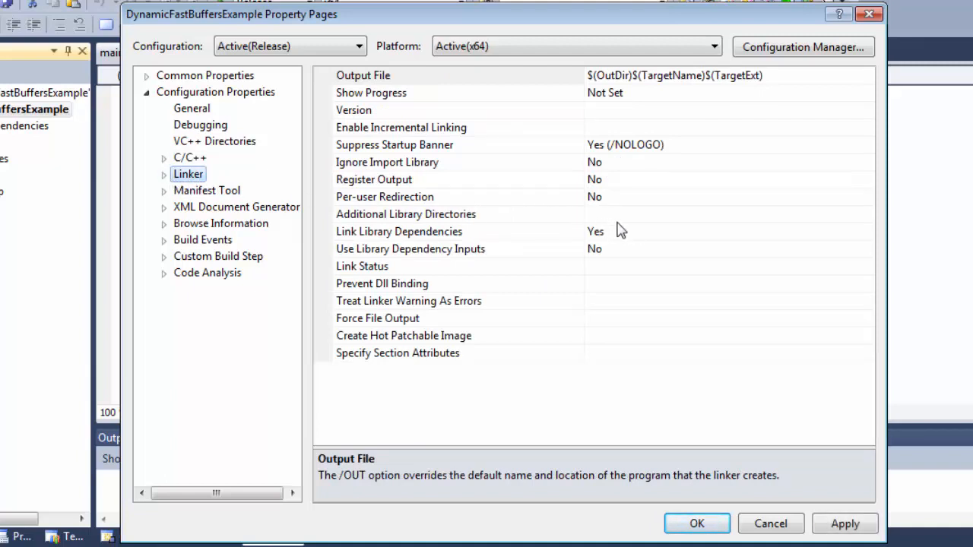
# Step: Set Linker Additional Library Directories to $(DYNAMIC_FAST_BUFFERS)\lib\x64Win64VS2010 and accept with OK
pyautogui.click(405, 212)
pyautogui.write('$(D')
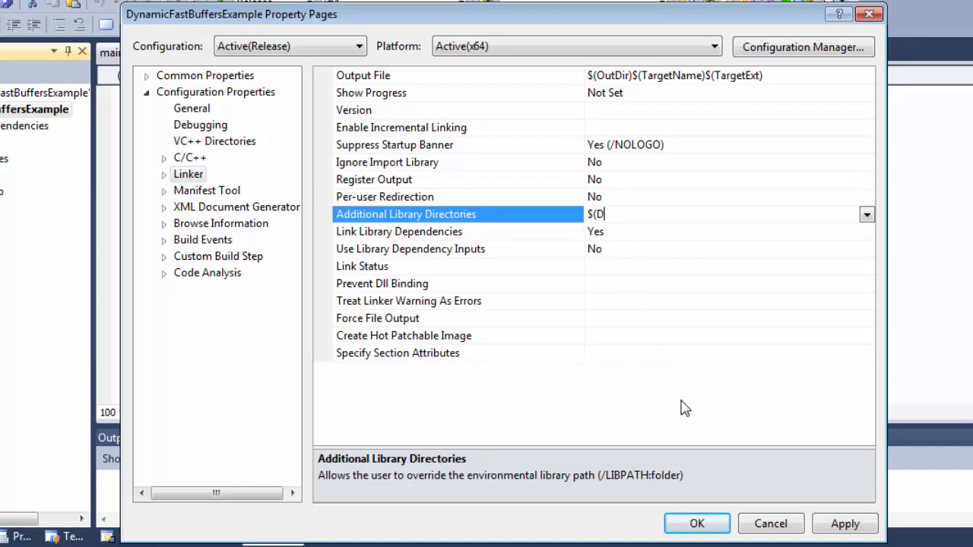
pyautogui.write('YNAMIC_FAST_BUFFERS')
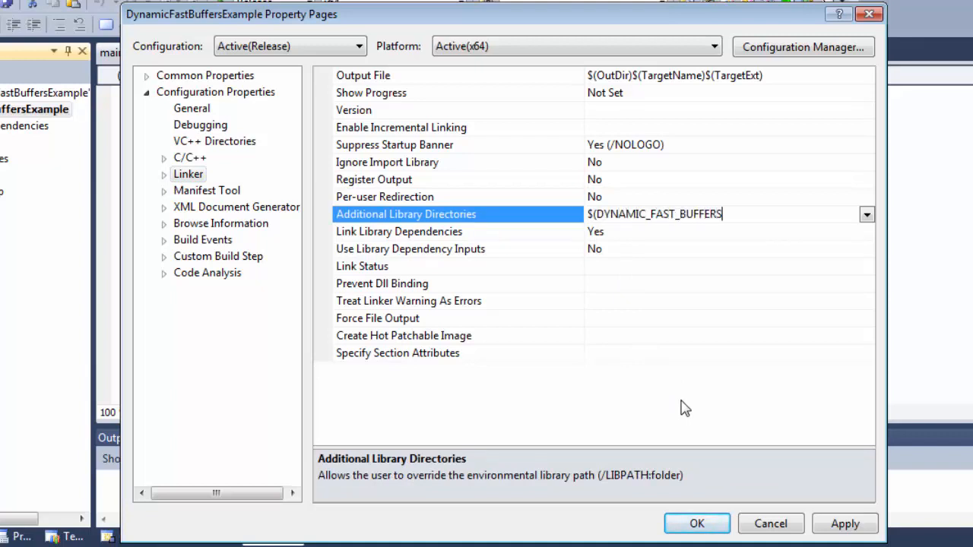
pyautogui.write(')')
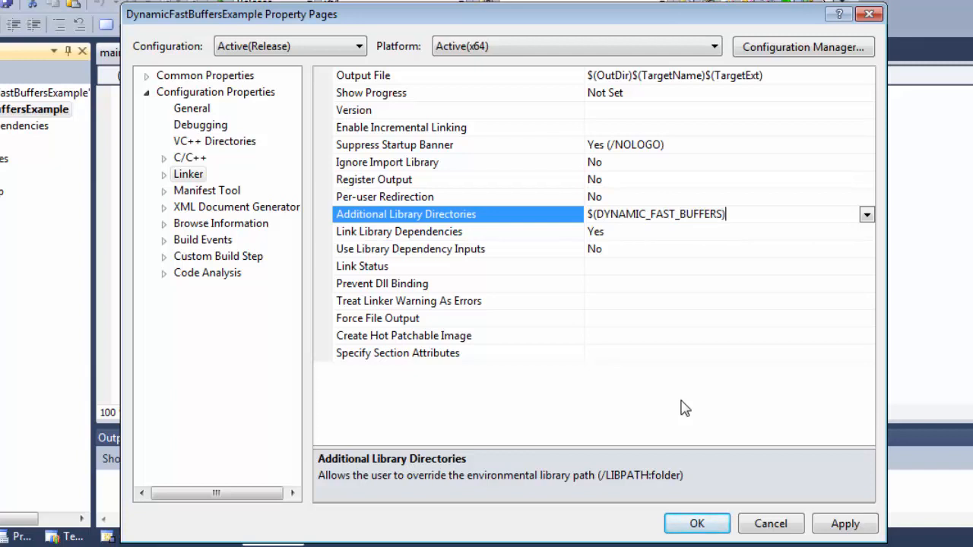
pyautogui.write('\\lib')
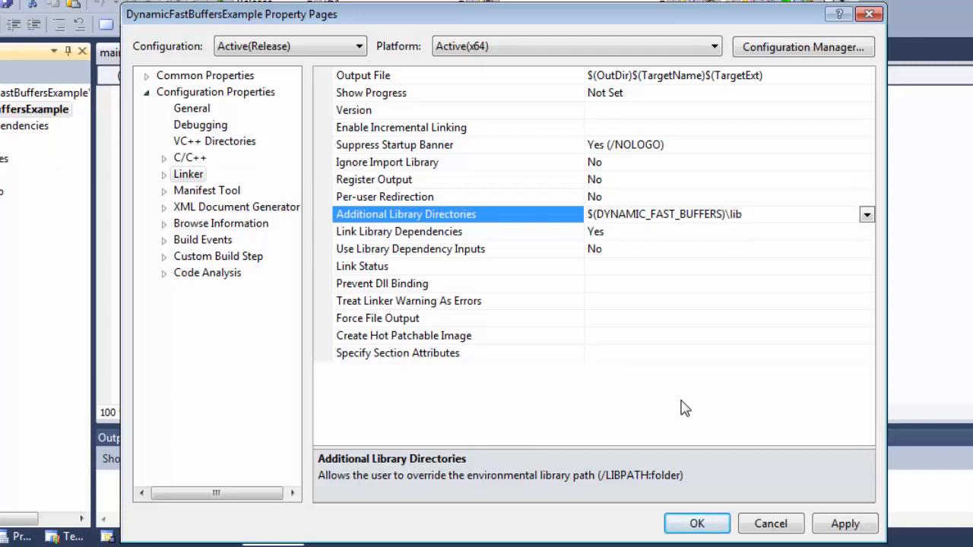
pyautogui.write('\\x64W')
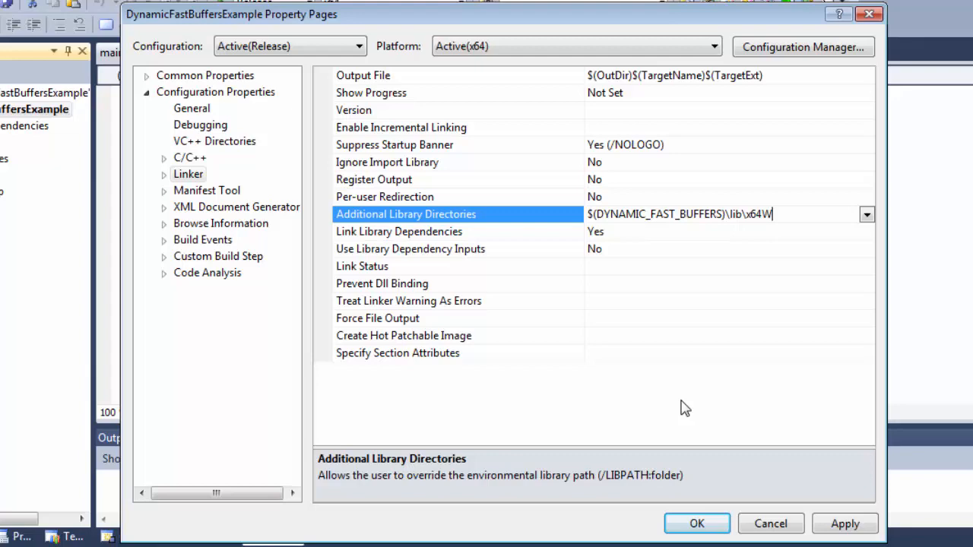
pyautogui.write('in64VS2010')
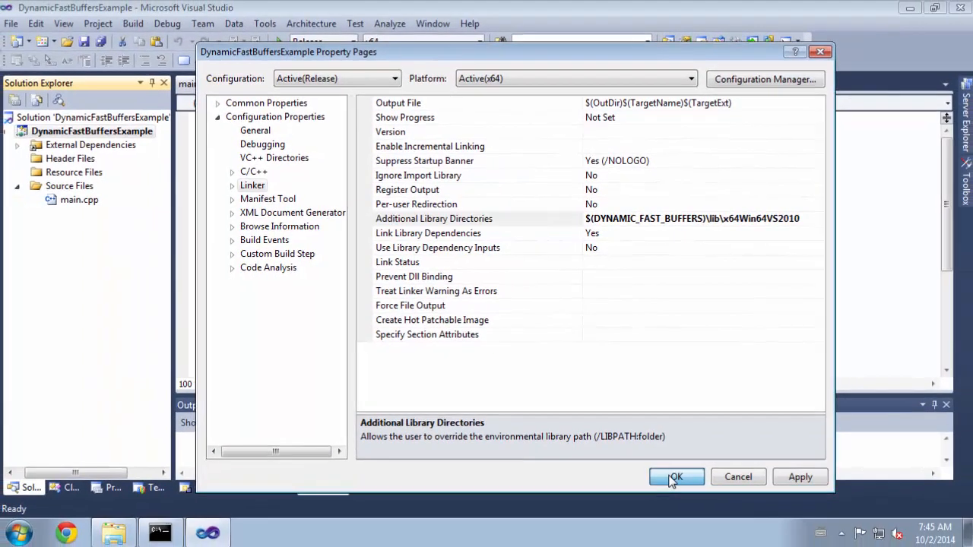
pyautogui.click(674, 477)
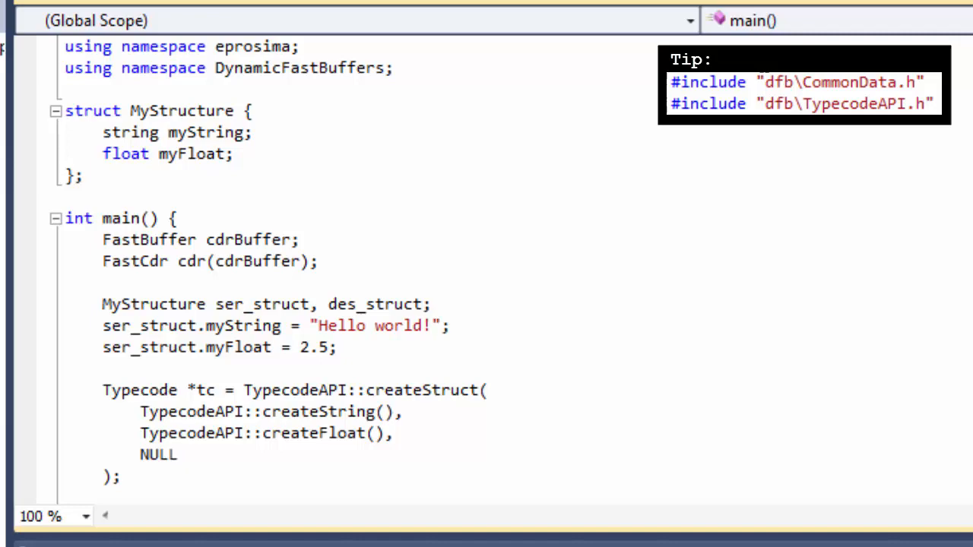
# Step: Add generateBytecode SERIALIZE/DESERIALIZE calls, then serialize, cdr.reset() and deserialize in main.cpp
pyautogui.click(176, 453)
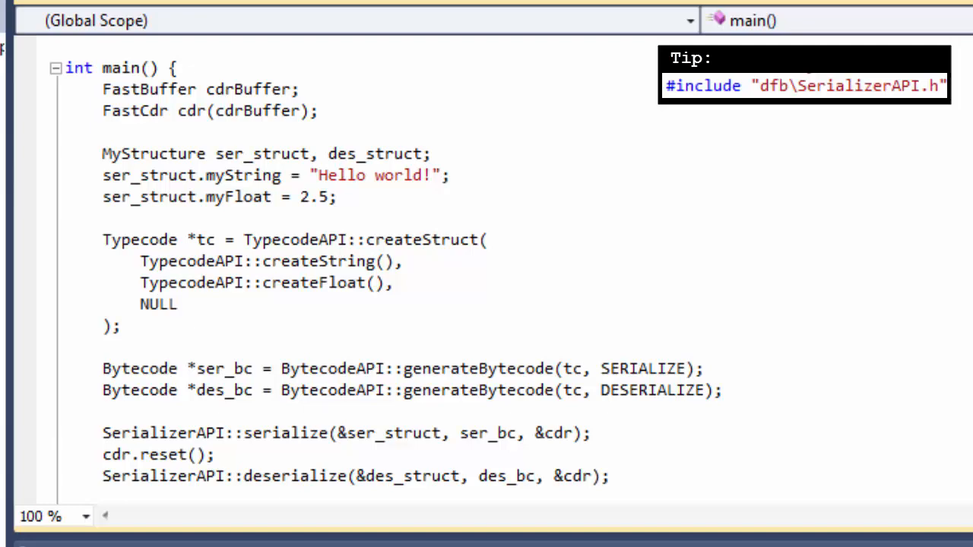
pyautogui.click(608, 476)
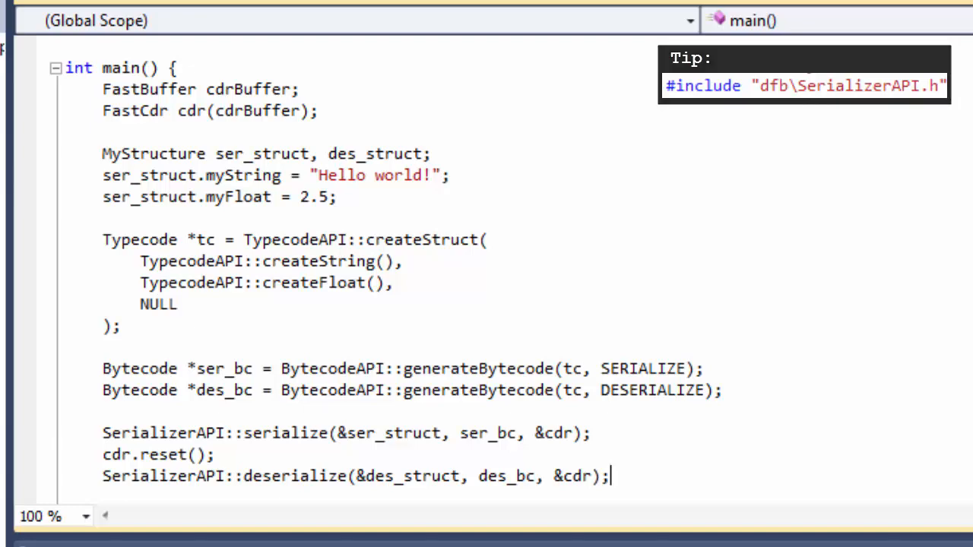
pyautogui.scroll(-3)
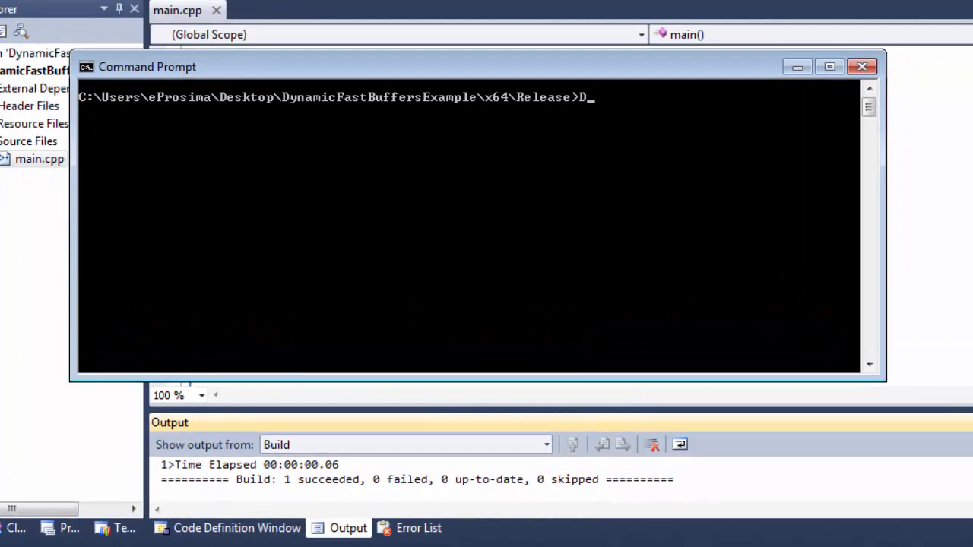
# Step: Enter DynamicFastBuffersExample.exe at the prompt in the x64\Release folder
pyautogui.write('ynamicFastBuffersExample.exe')
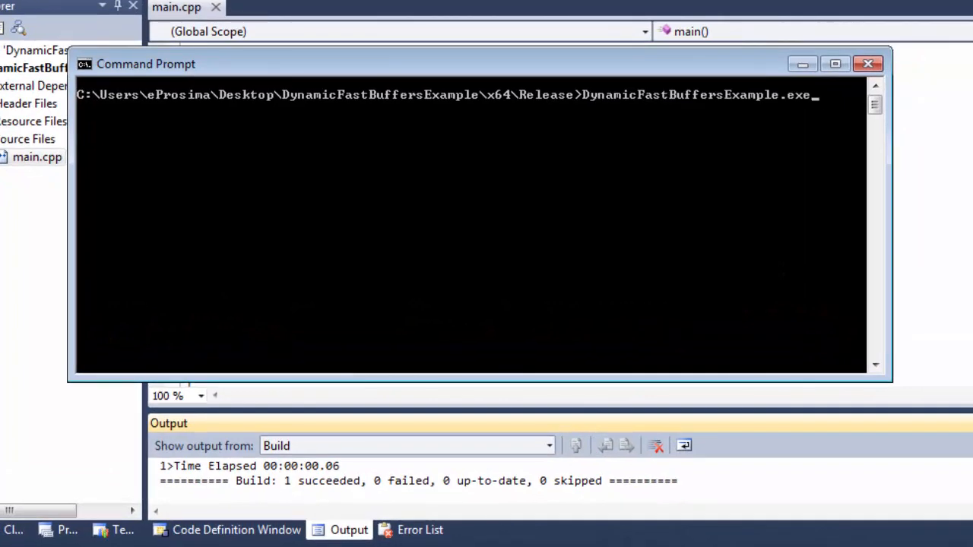